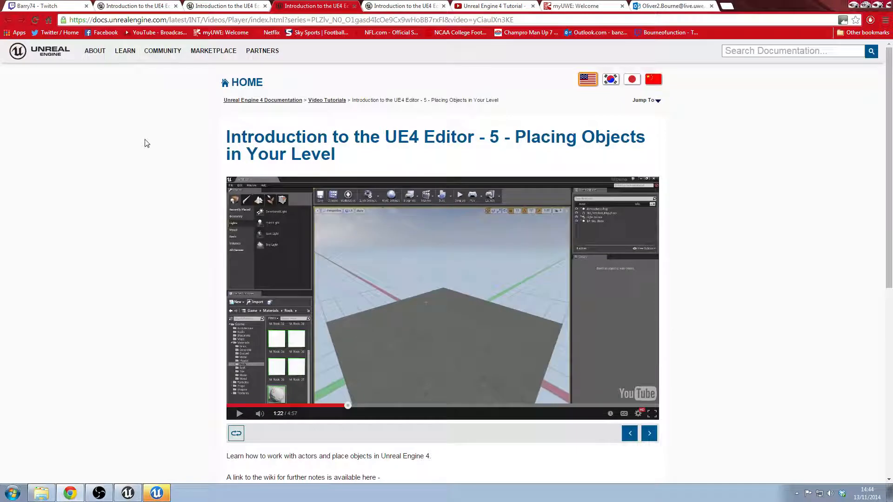
# Bring up the 'Intro to the Content Browser' tutorial video page in Chrome
pyautogui.click(227, 5)
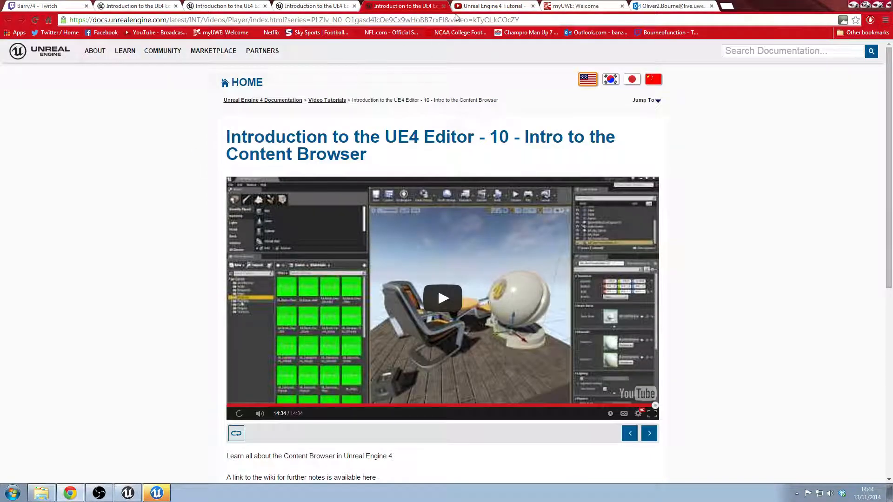
pyautogui.click(493, 7)
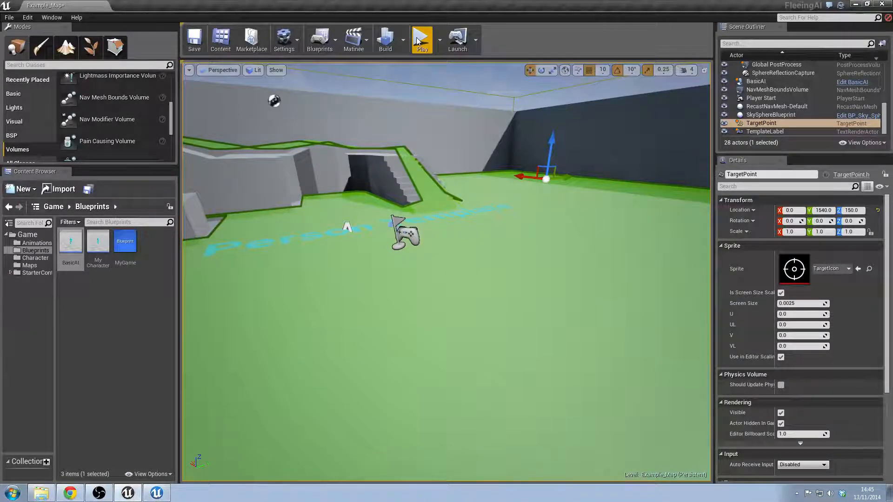
# Start a Play session of the FleeingAI map in the editor viewport
pyautogui.click(422, 37)
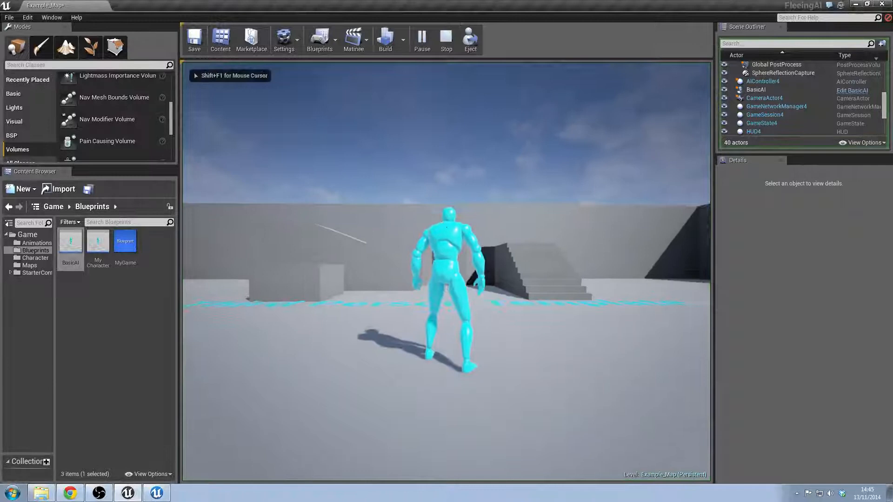